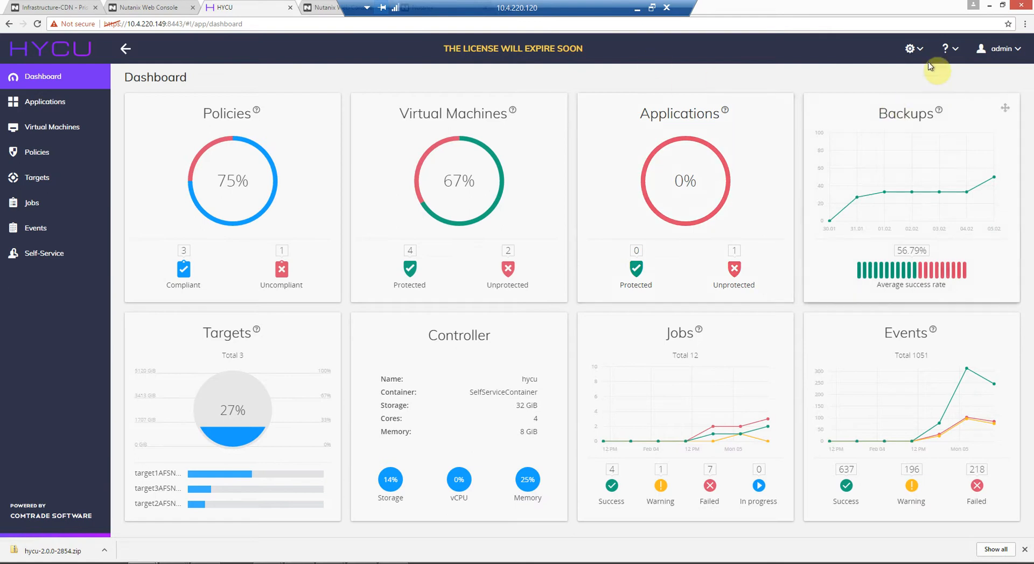
Step: Review the registered Nutanix clusters in HYCU settings, then close the list
{"action": "left_click", "coordinate": [910, 48]}
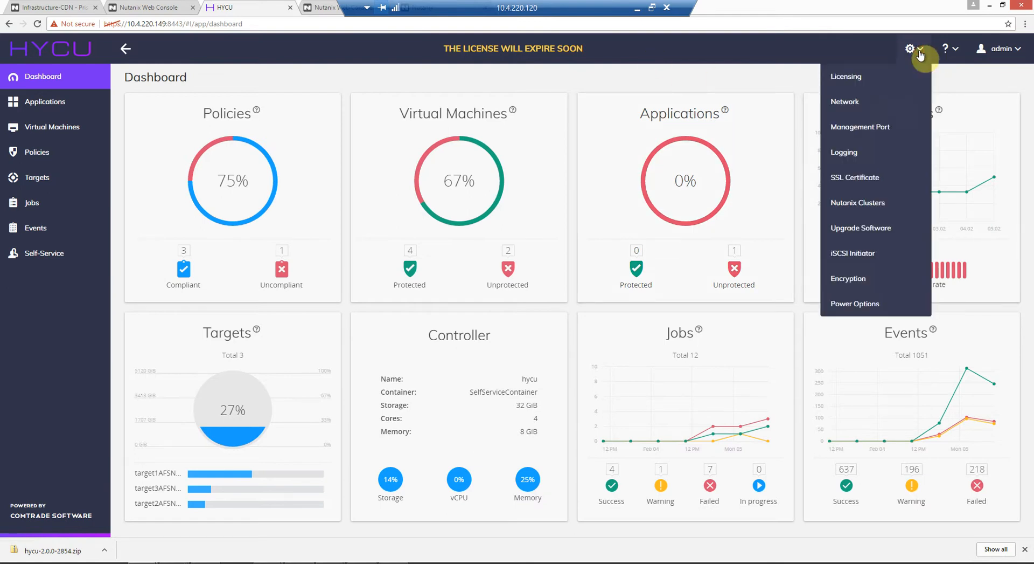
{"action": "mouse_move", "coordinate": [858, 203]}
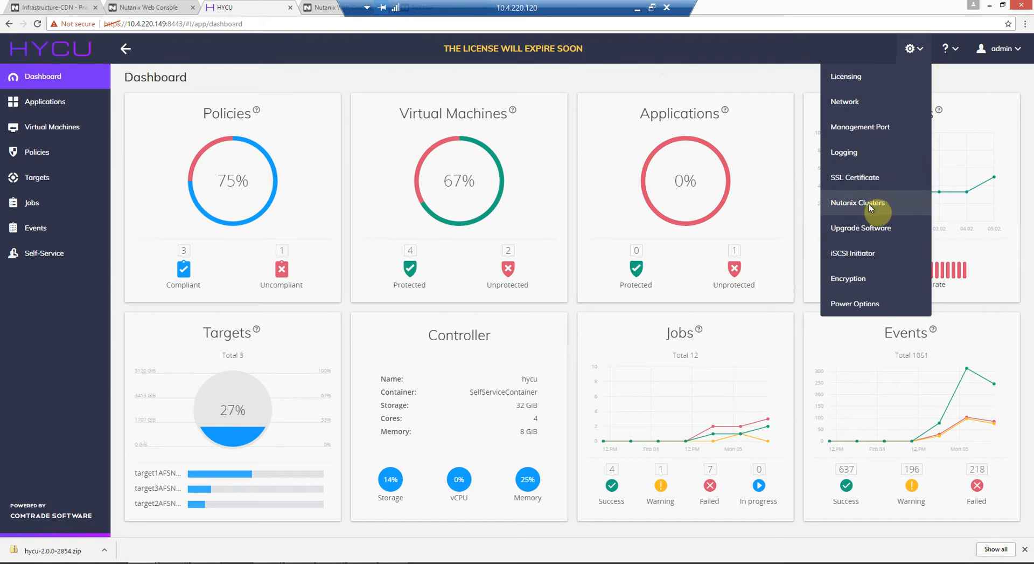
{"action": "left_click", "coordinate": [857, 202]}
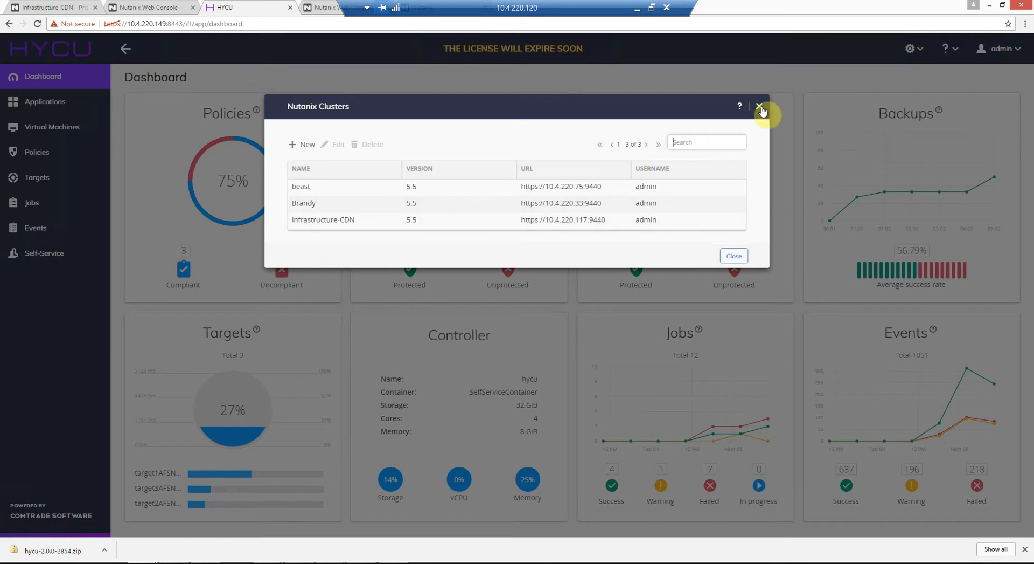
{"action": "left_click", "coordinate": [760, 107]}
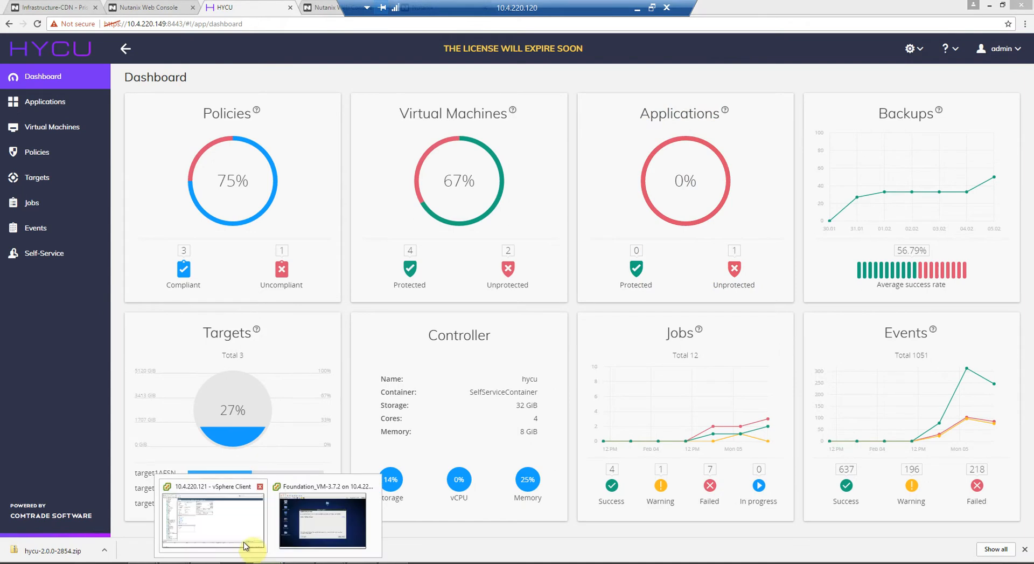
Step: In vSphere, confirm next-9's Snapshot Manager lists no snapshots, then close it
{"action": "left_click", "coordinate": [213, 520]}
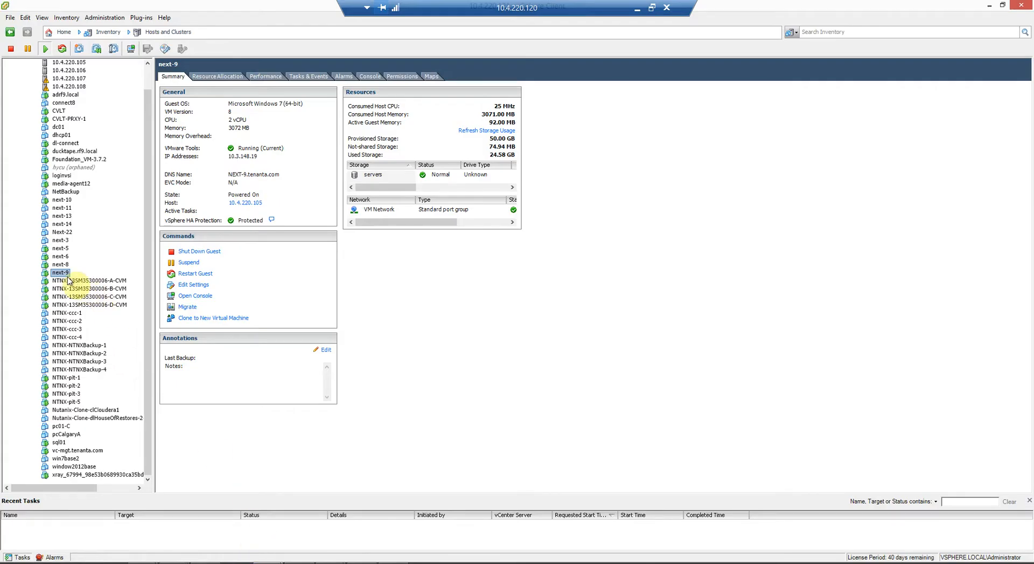
{"action": "right_click", "coordinate": [60, 273]}
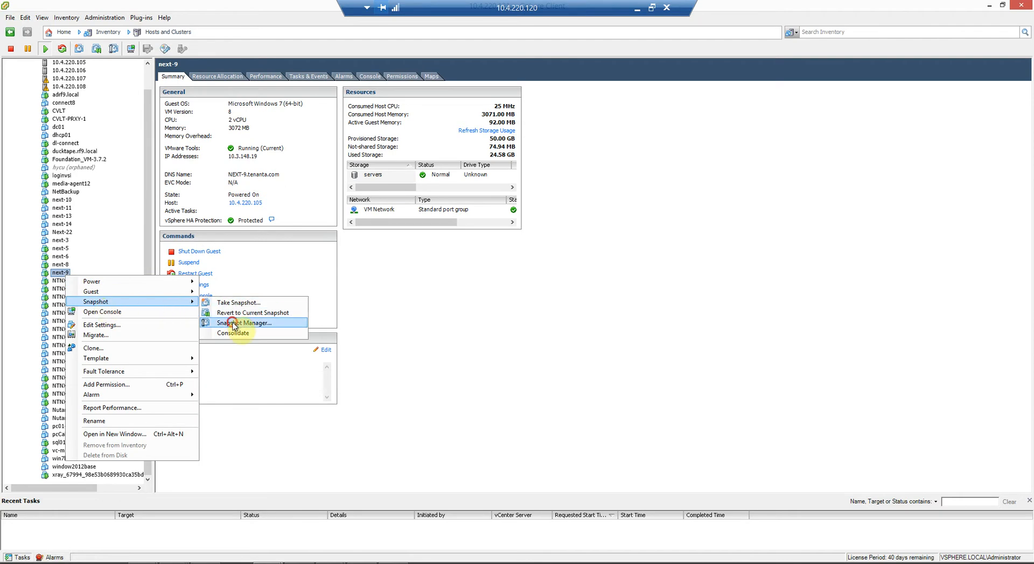
{"action": "left_click", "coordinate": [243, 323]}
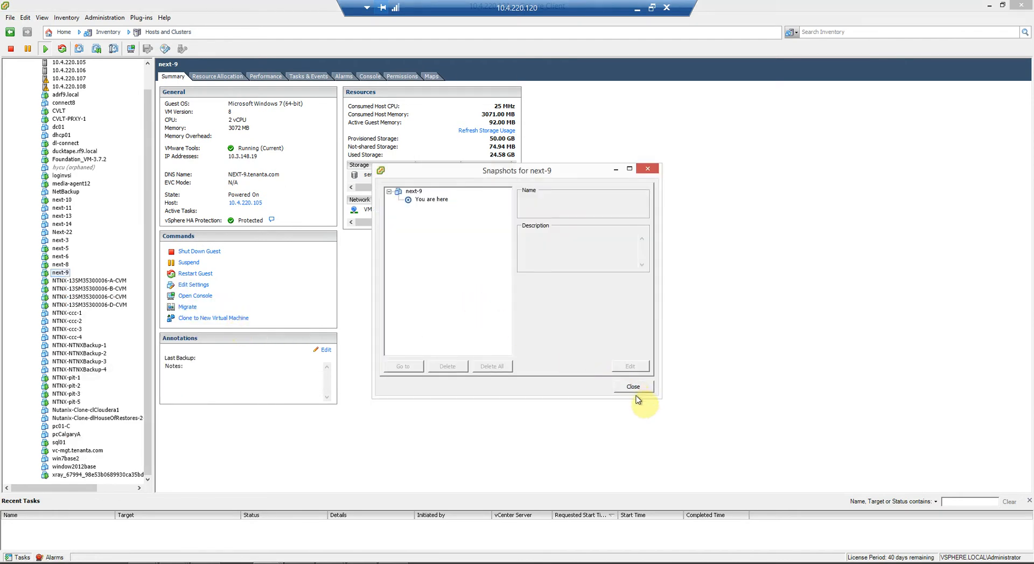
{"action": "left_click", "coordinate": [632, 387]}
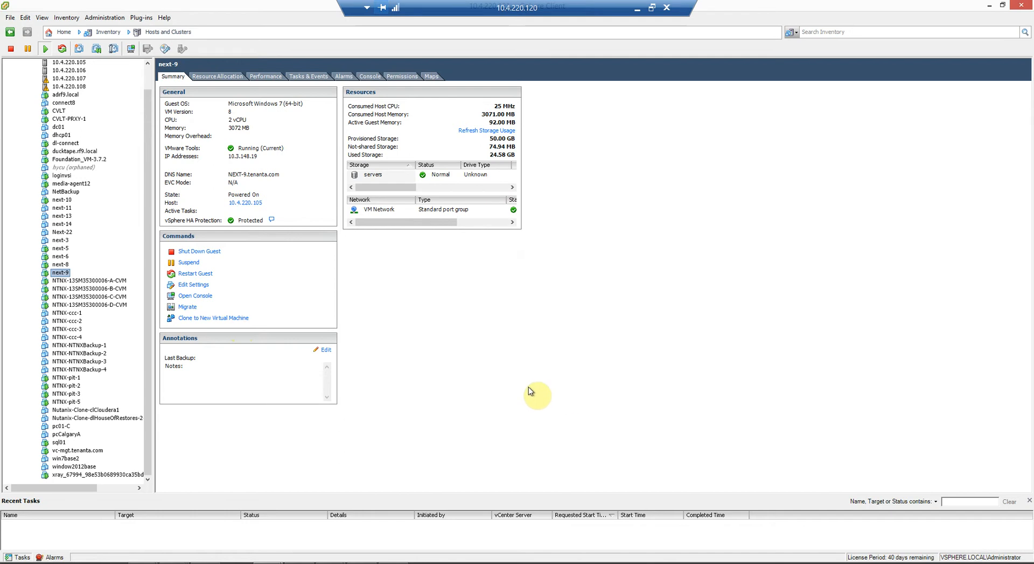
{"action": "mouse_move", "coordinate": [409, 254]}
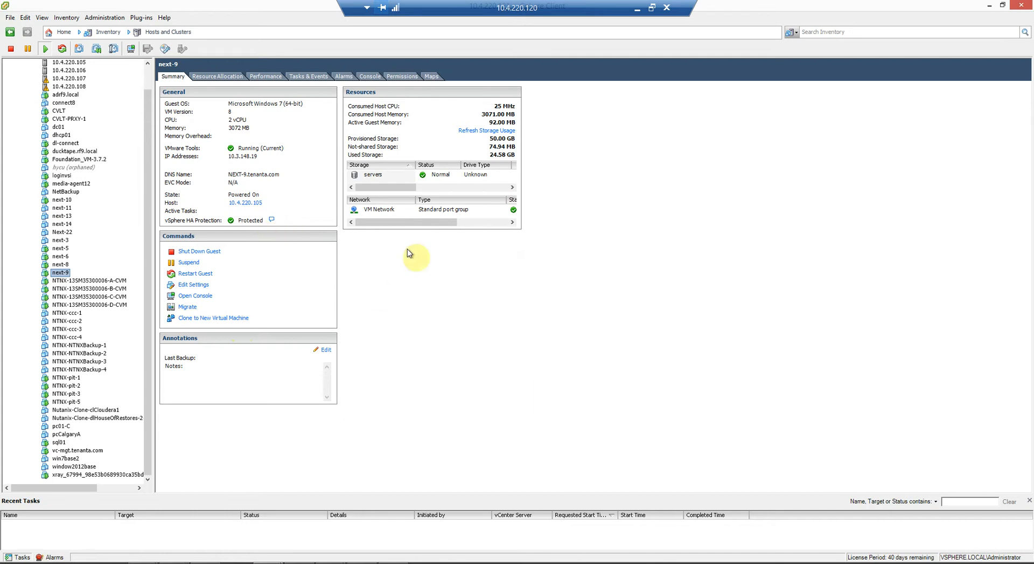
{"action": "mouse_move", "coordinate": [639, 84]}
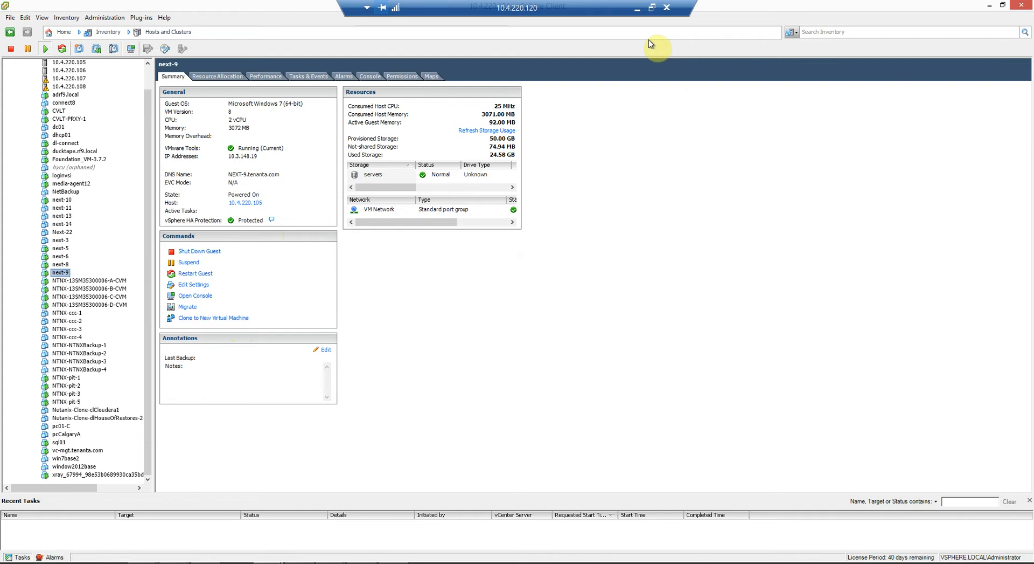
{"action": "mouse_move", "coordinate": [305, 144]}
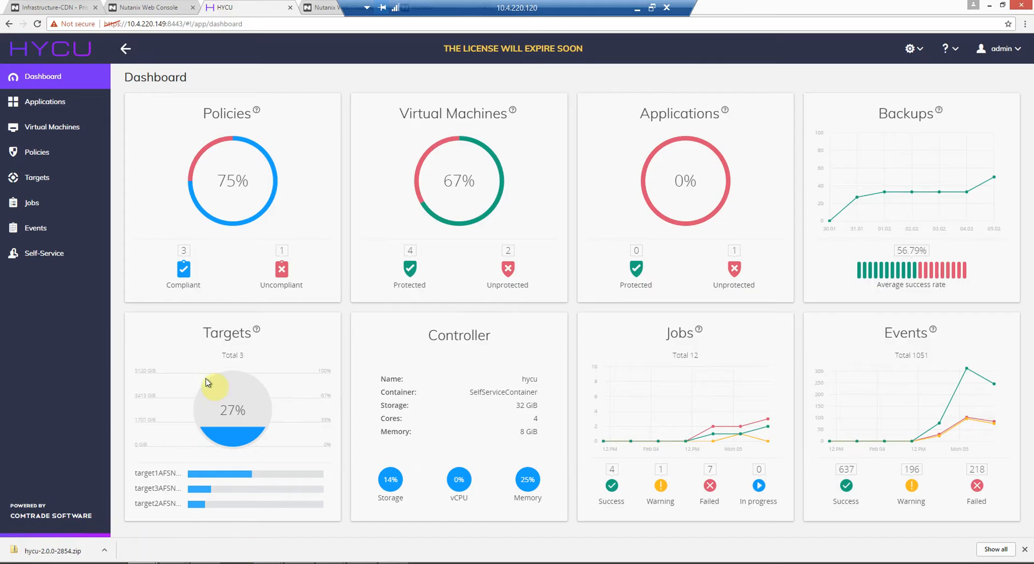
{"action": "mouse_move", "coordinate": [62, 227]}
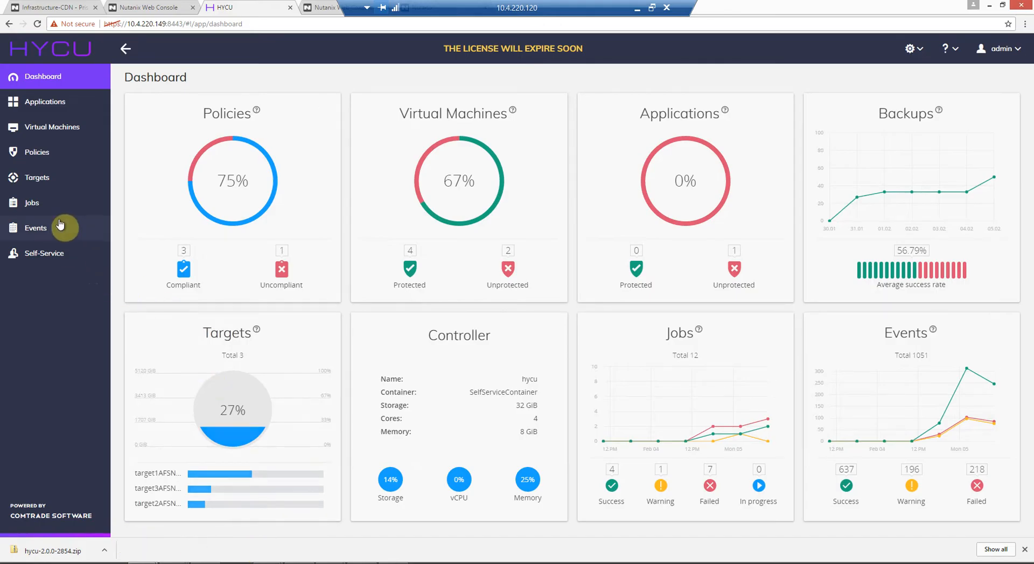
{"action": "mouse_move", "coordinate": [47, 135]}
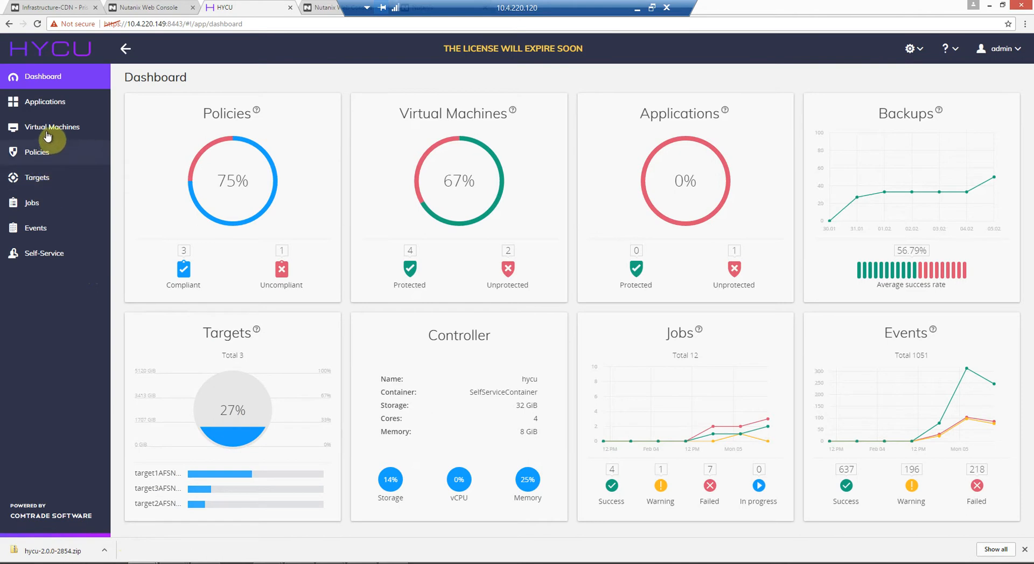
Step: Filter HYCU's virtual machines by 'next' and show next-9's details with its three restore points
{"action": "left_click", "coordinate": [52, 126]}
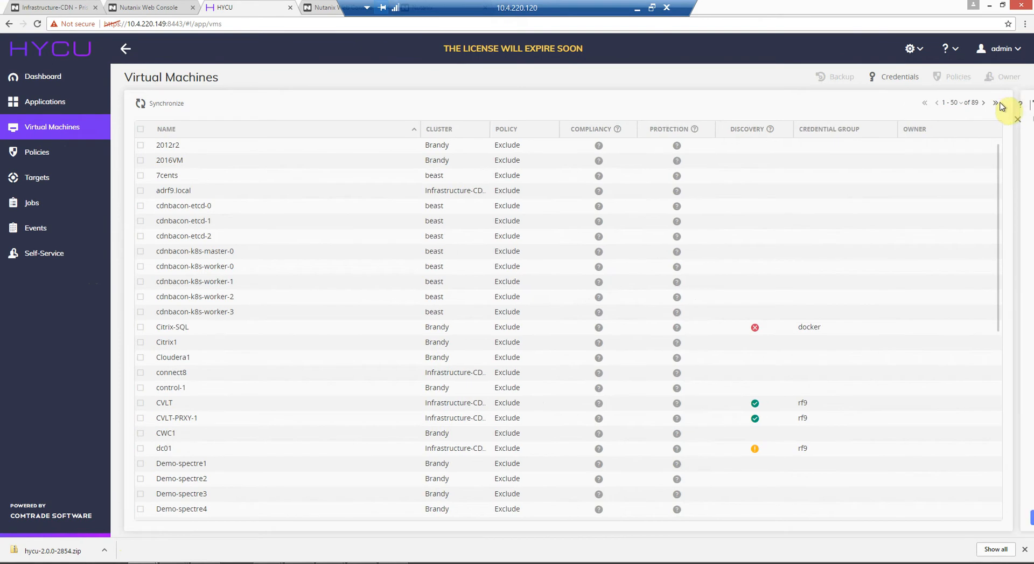
{"action": "left_click", "coordinate": [1021, 105]}
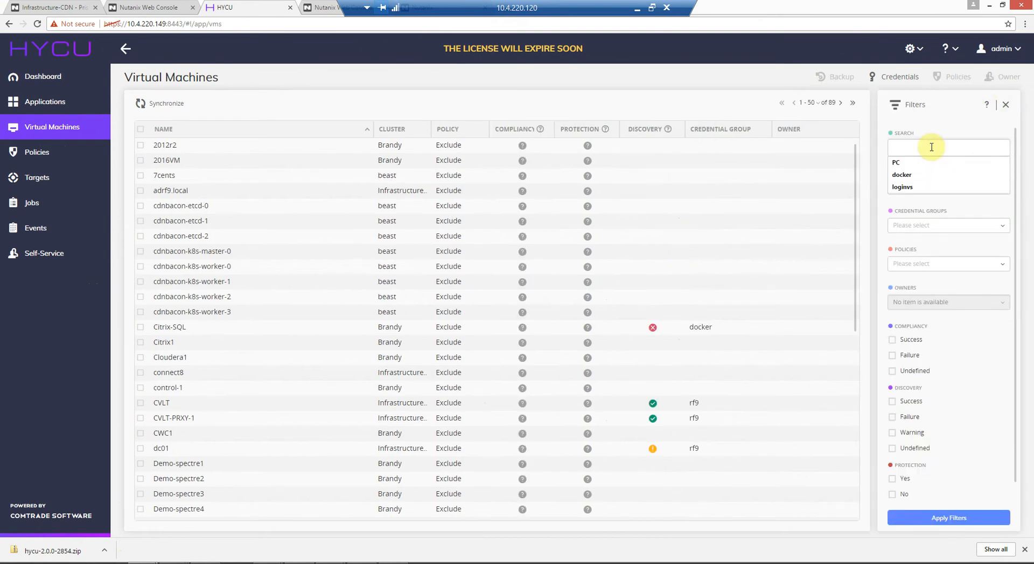
{"action": "type", "text": "next-9"}
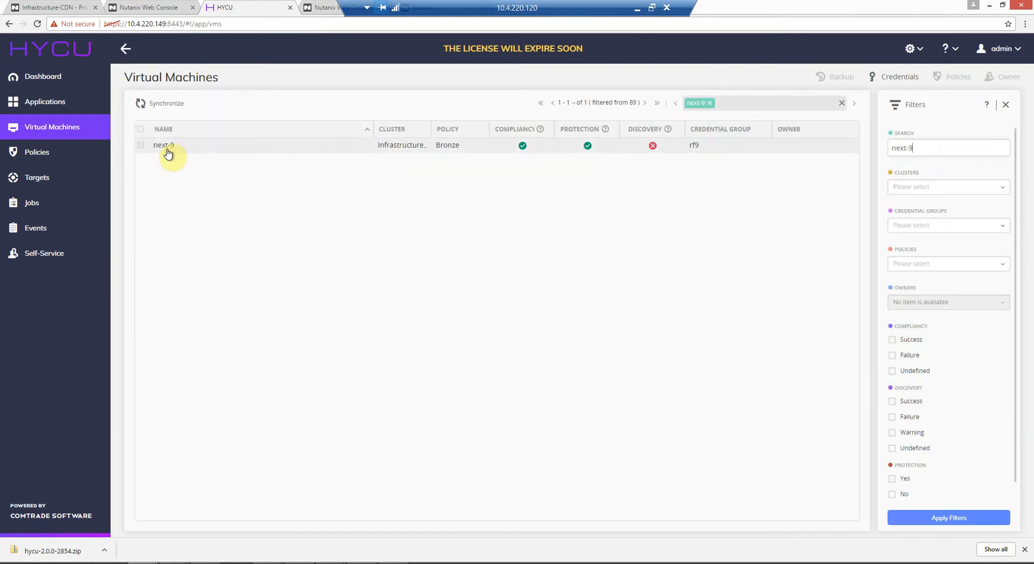
{"action": "left_click", "coordinate": [164, 144]}
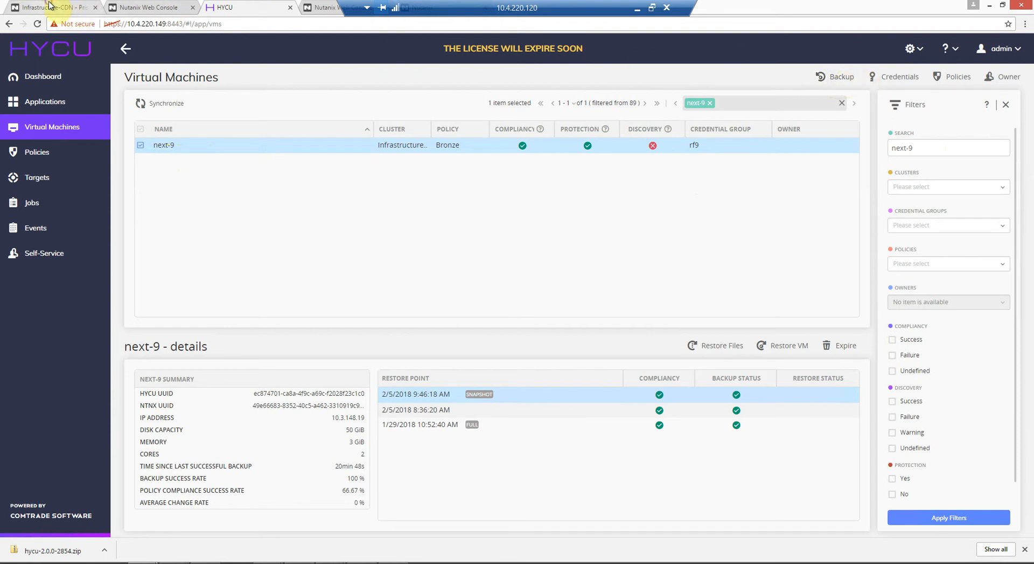
Step: Check in Prism's protection domain list that HYCU-RESERVED holds zero entities, then return to HYCU
{"action": "left_click", "coordinate": [53, 7]}
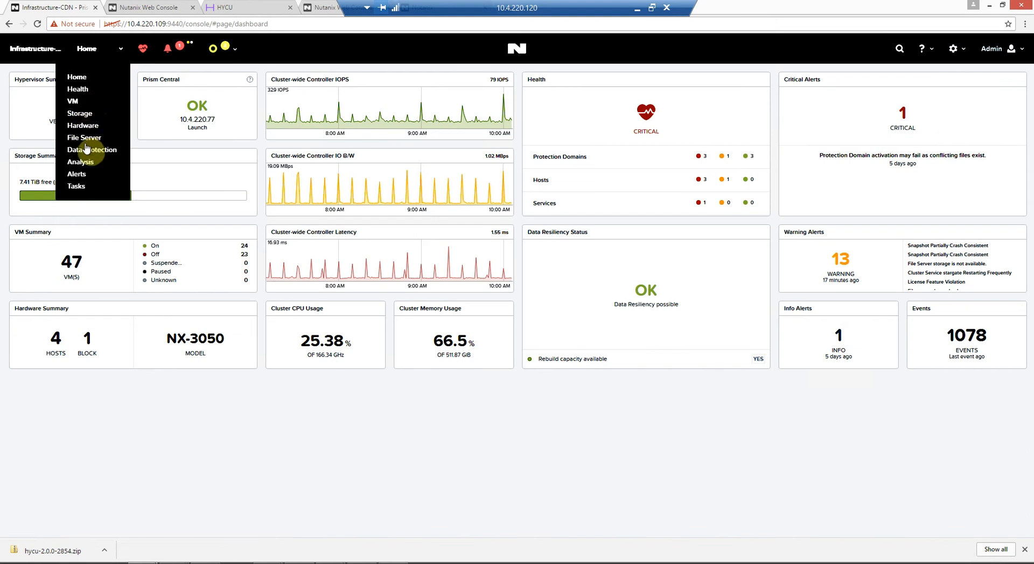
{"action": "left_click", "coordinate": [92, 150]}
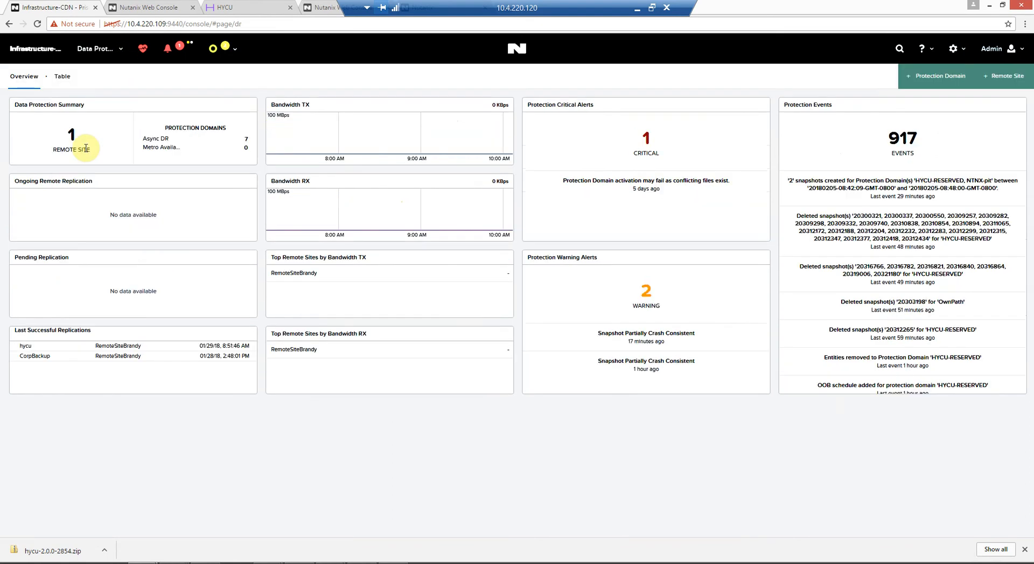
{"action": "left_click", "coordinate": [62, 76]}
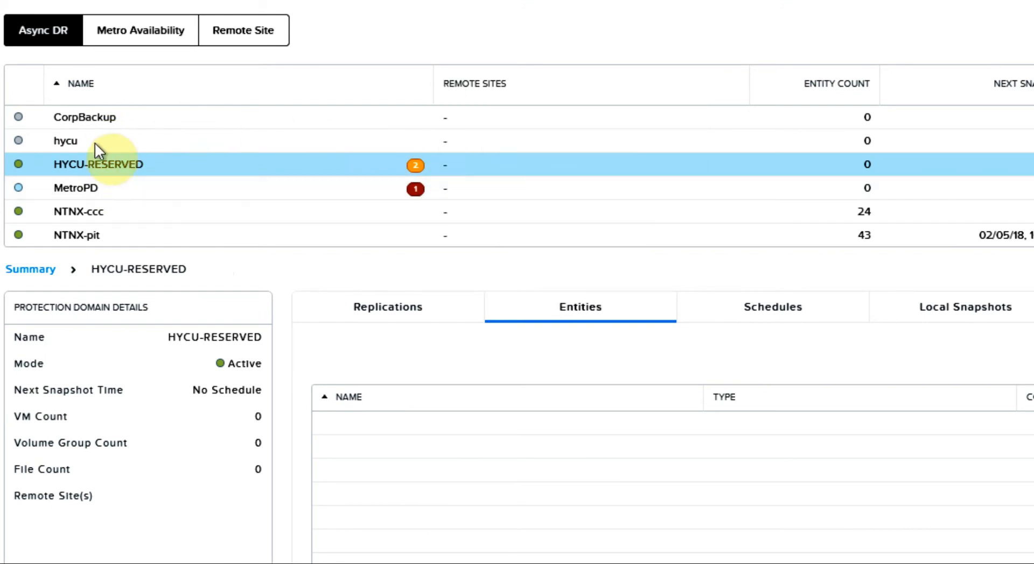
{"action": "mouse_move", "coordinate": [146, 175]}
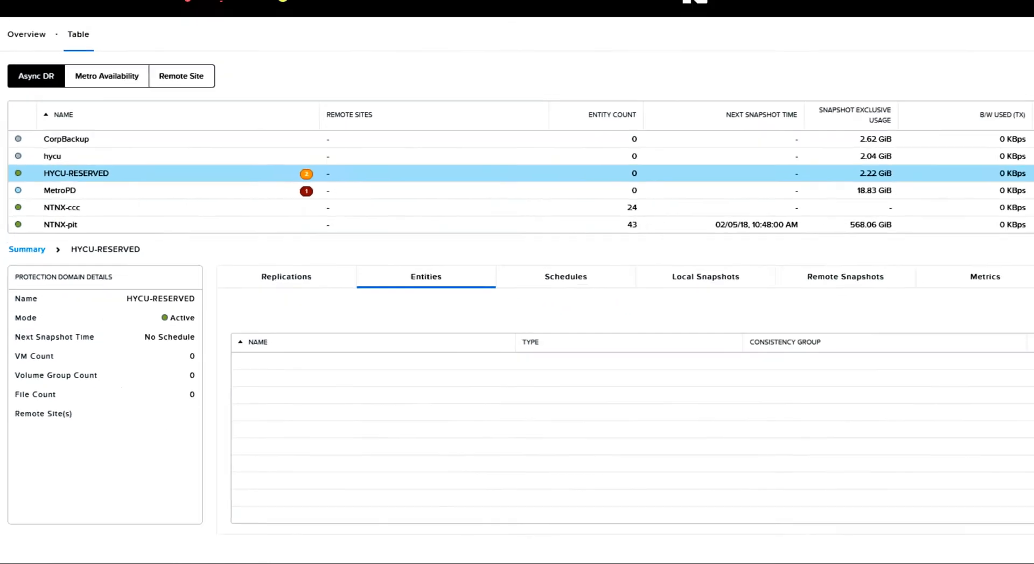
{"action": "left_click", "coordinate": [245, 7]}
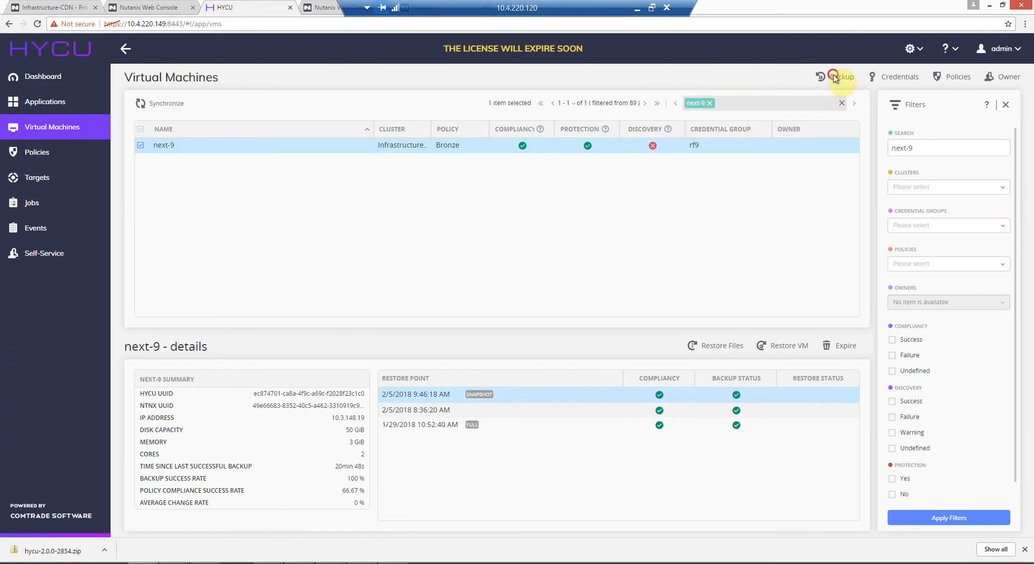
Step: Back up next-9, confirm the prompt, and open the running job's progress
{"action": "left_click", "coordinate": [840, 77]}
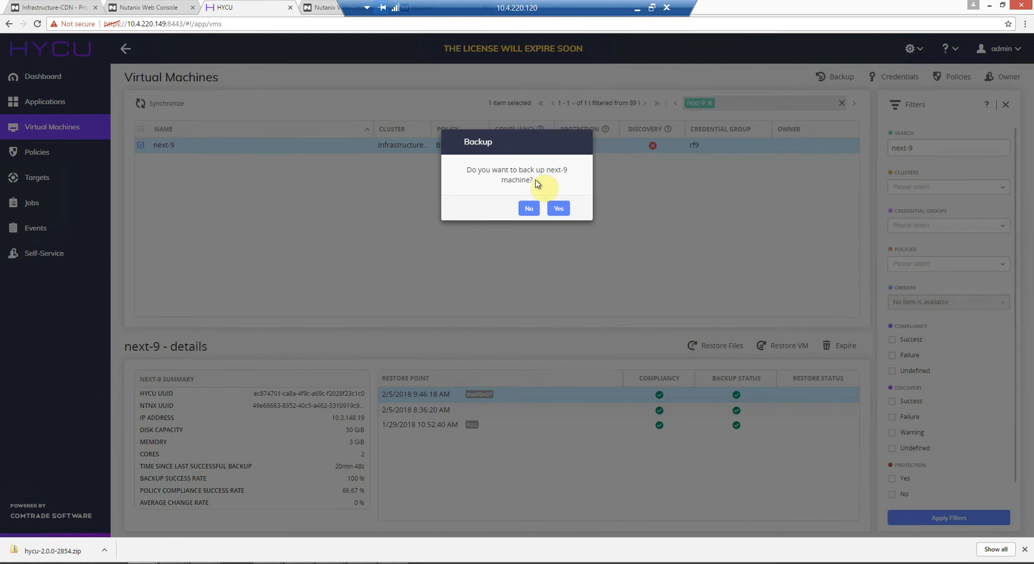
{"action": "left_click", "coordinate": [559, 208]}
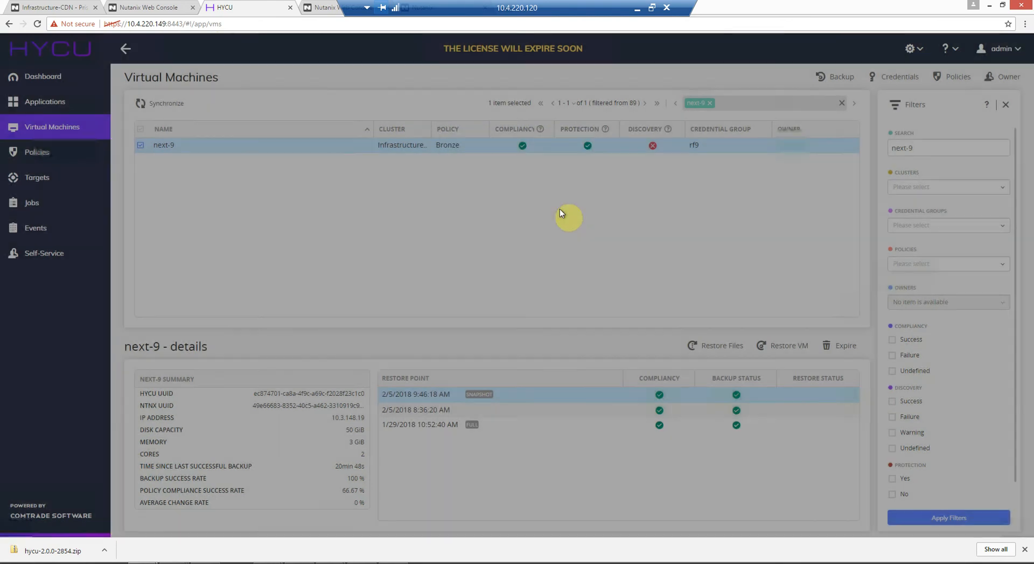
{"action": "left_click", "coordinate": [840, 76]}
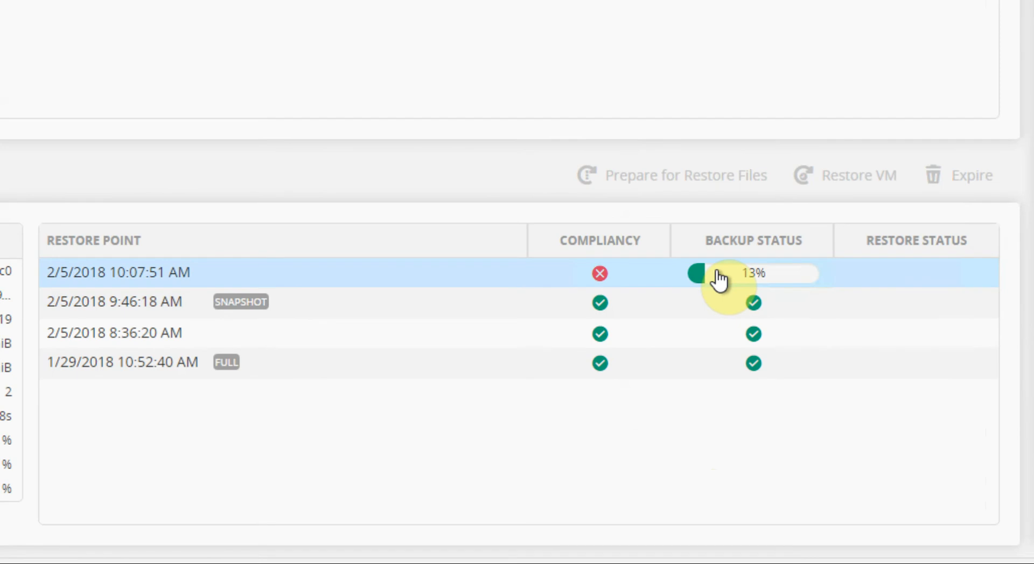
{"action": "left_click", "coordinate": [752, 273]}
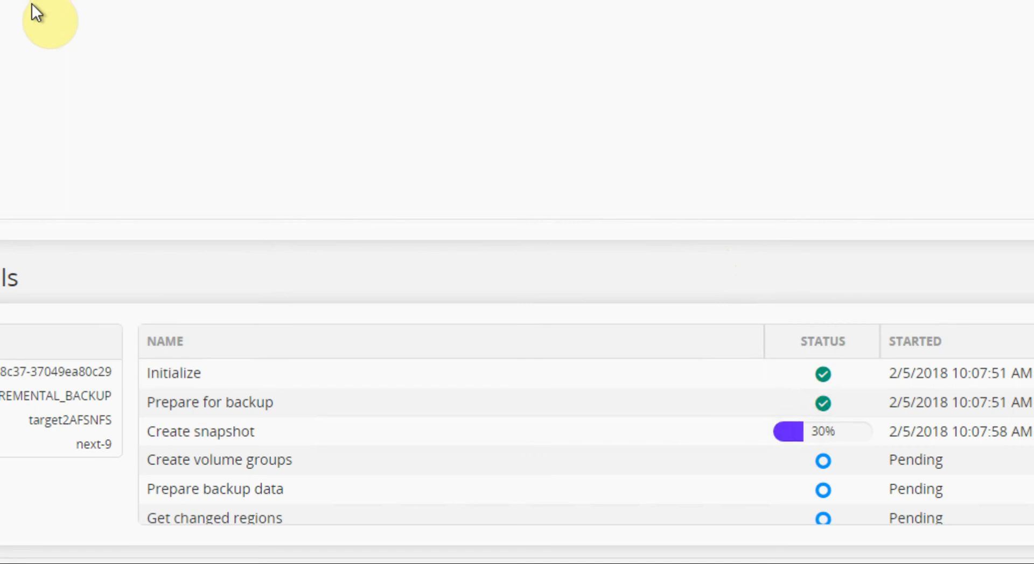
{"action": "mouse_move", "coordinate": [844, 435]}
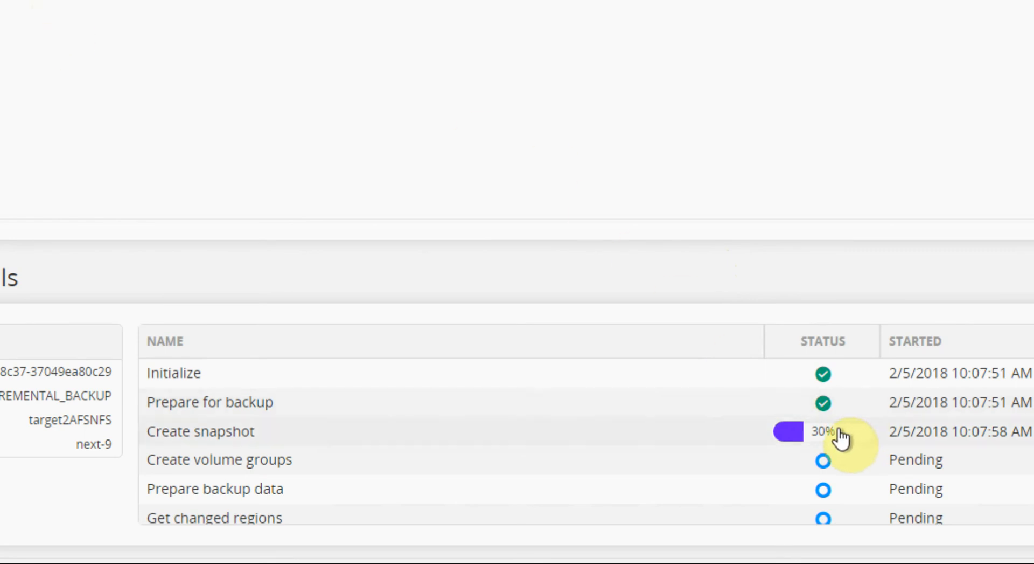
{"action": "mouse_move", "coordinate": [844, 442]}
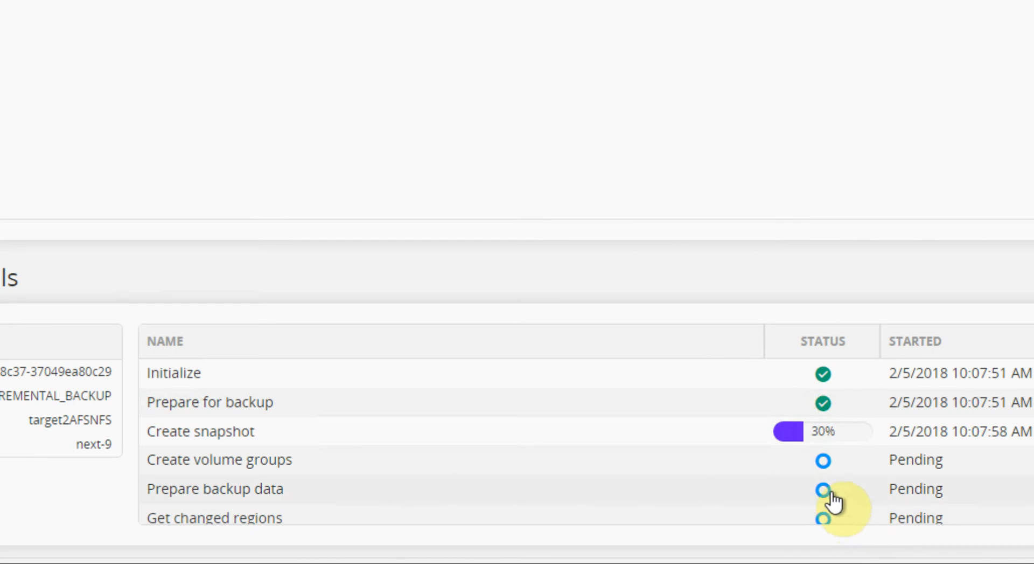
{"action": "mouse_move", "coordinate": [682, 465]}
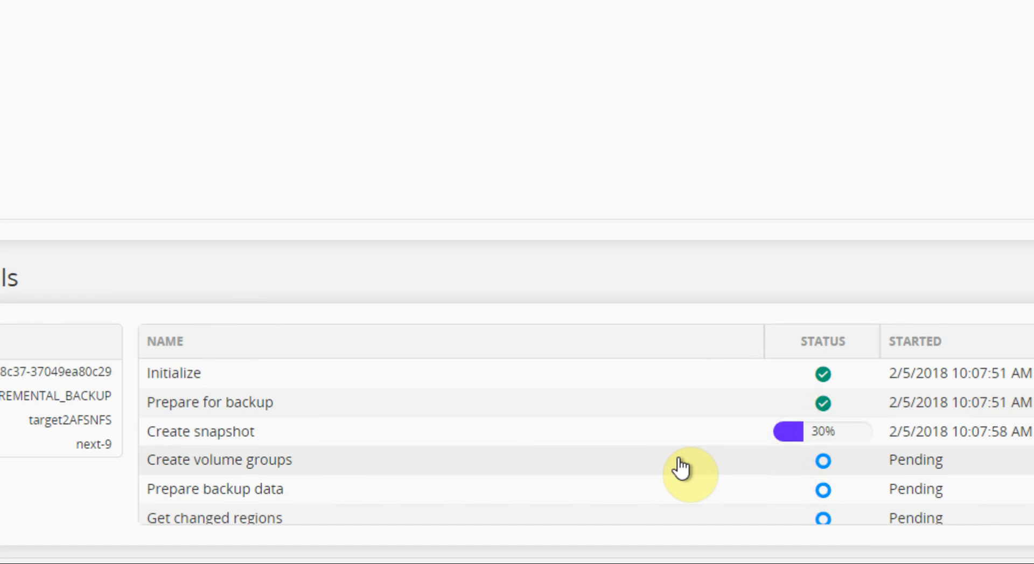
Step: Scroll through the next-9 backup job steps, with the snapshot step at 30%
{"action": "scroll", "scroll_direction": "down", "scroll_amount": 3}
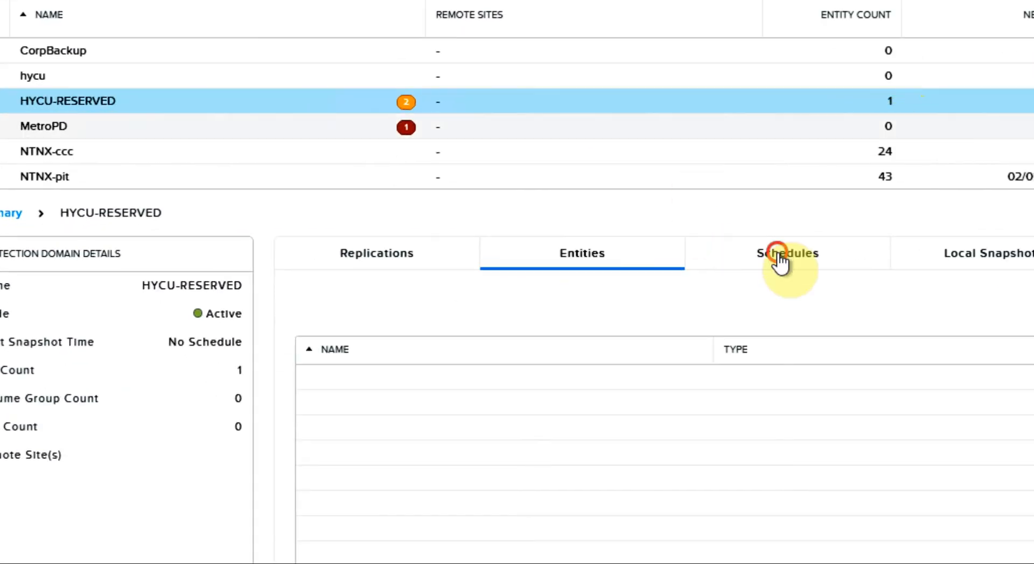
Step: Show HYCU-RESERVED's entities, now listing next-9 as the protected VM
{"action": "left_click", "coordinate": [581, 253]}
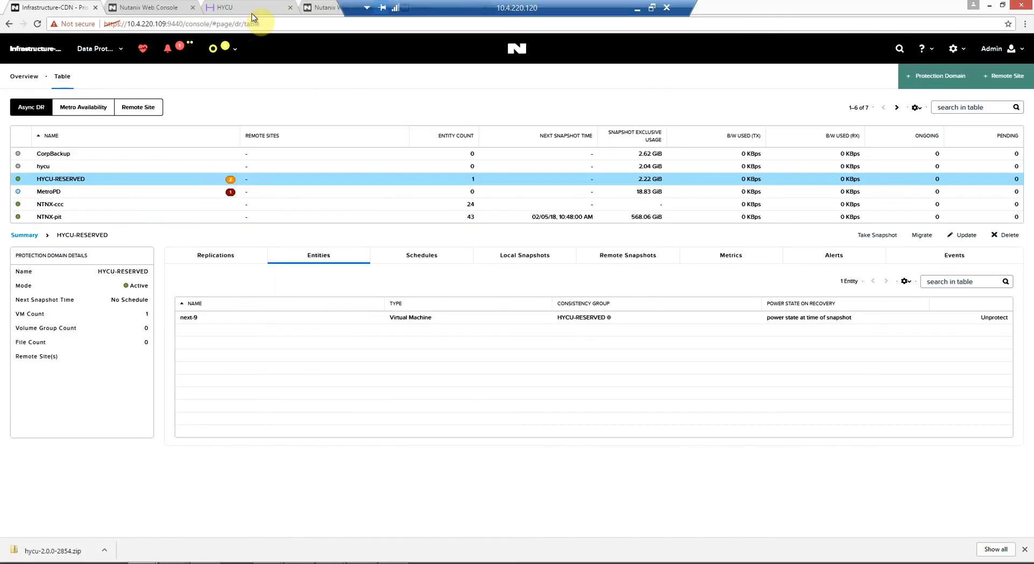
{"action": "mouse_move", "coordinate": [285, 18]}
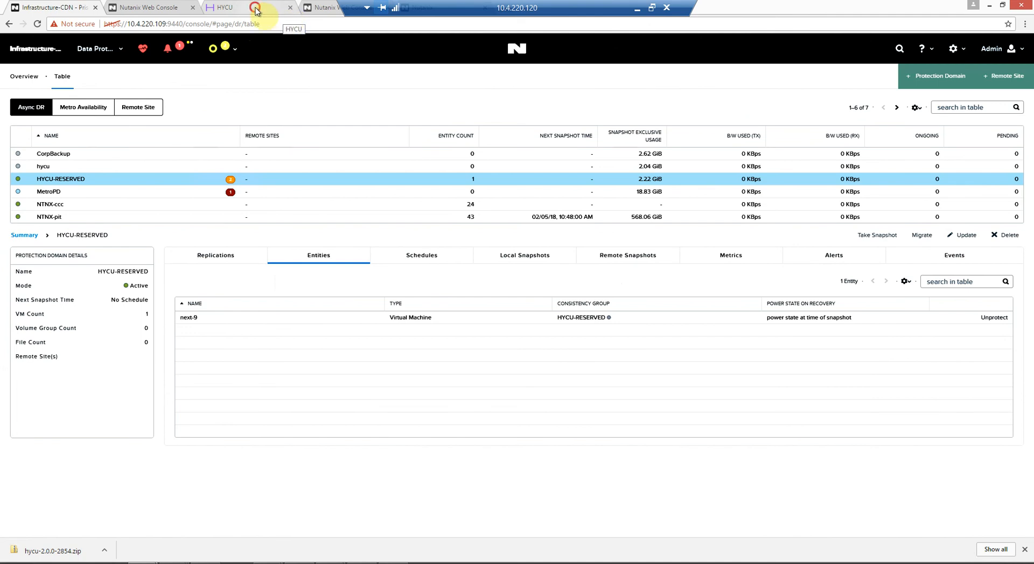
Step: Return to HYCU and follow the next-9 backup to target2AFSNFS until it completes at 10:12:17 AM
{"action": "left_click", "coordinate": [249, 7]}
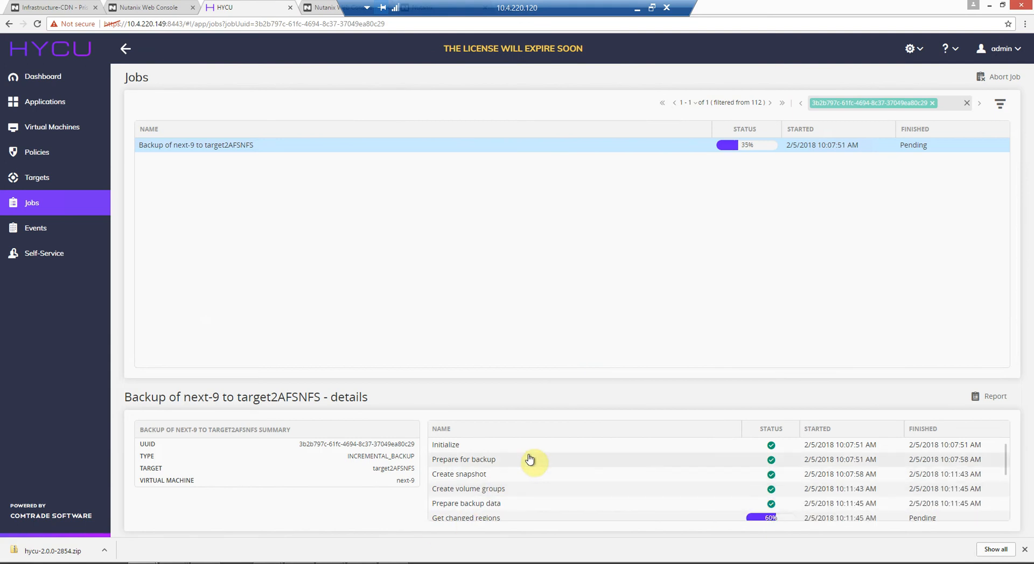
{"action": "mouse_move", "coordinate": [539, 454]}
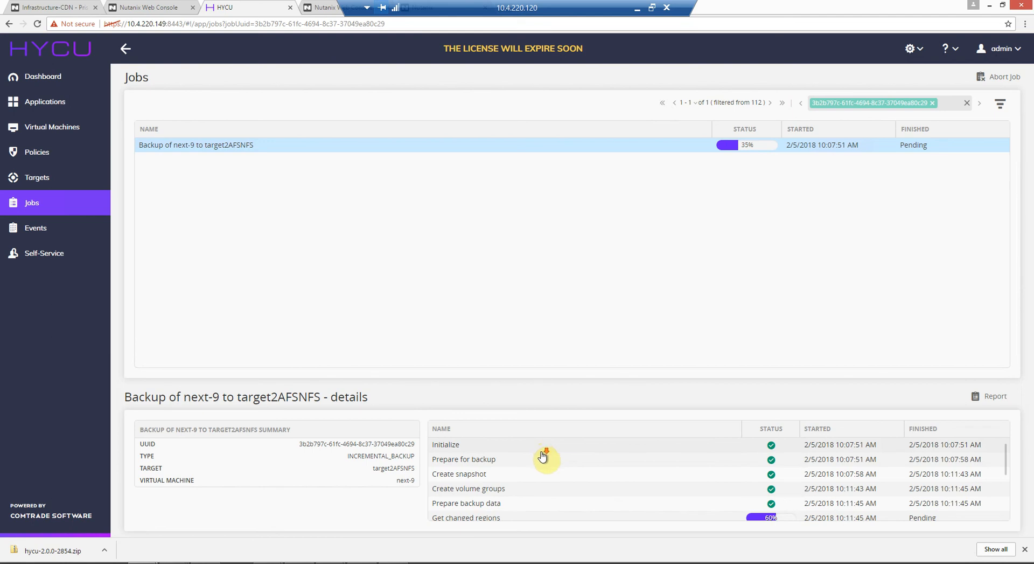
{"action": "scroll", "scroll_direction": "down", "scroll_amount": 3}
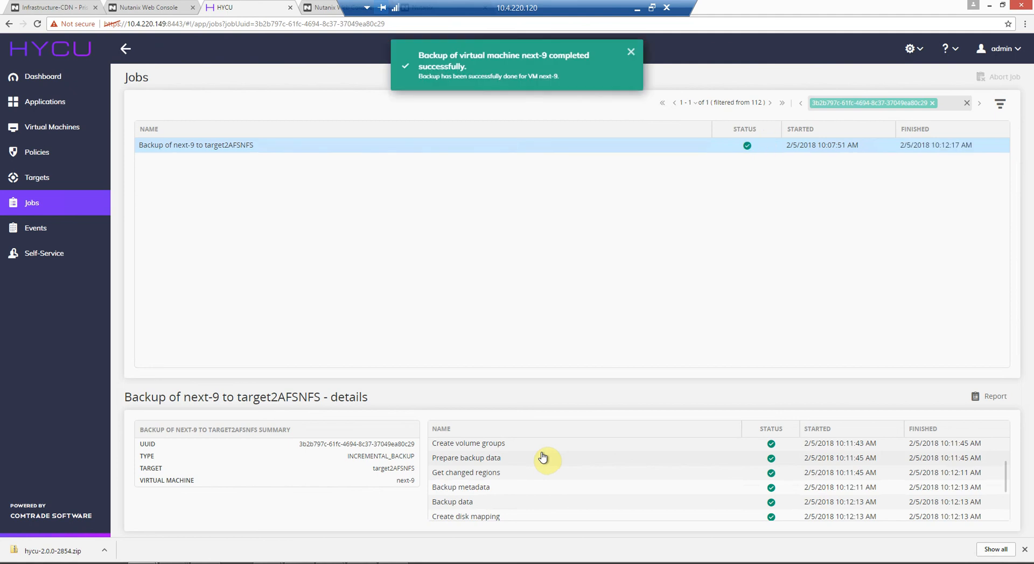
{"action": "mouse_move", "coordinate": [368, 464]}
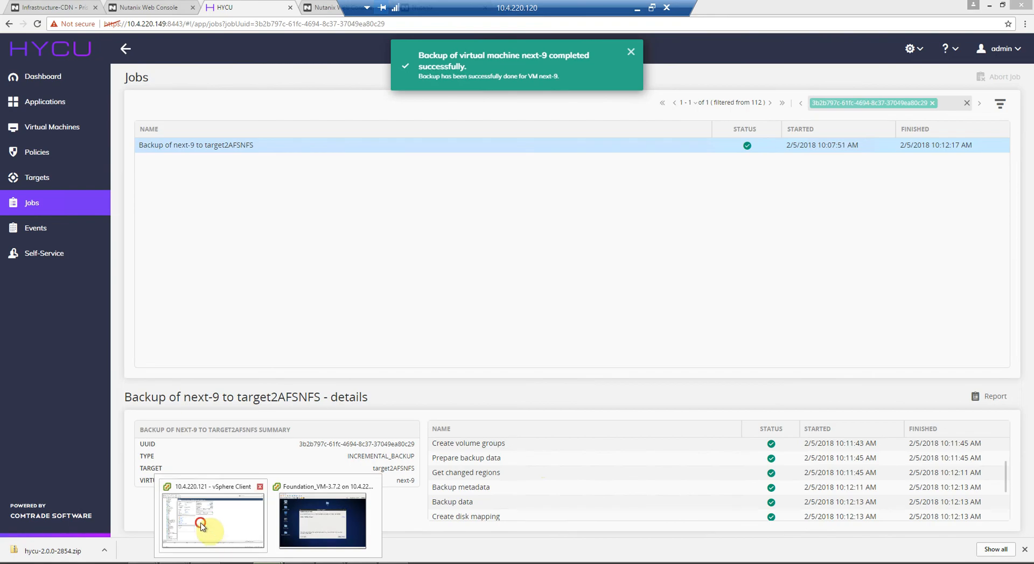
Step: In vSphere, confirm next-9's Snapshot Manager shows no leftover snapshots
{"action": "left_click", "coordinate": [213, 520]}
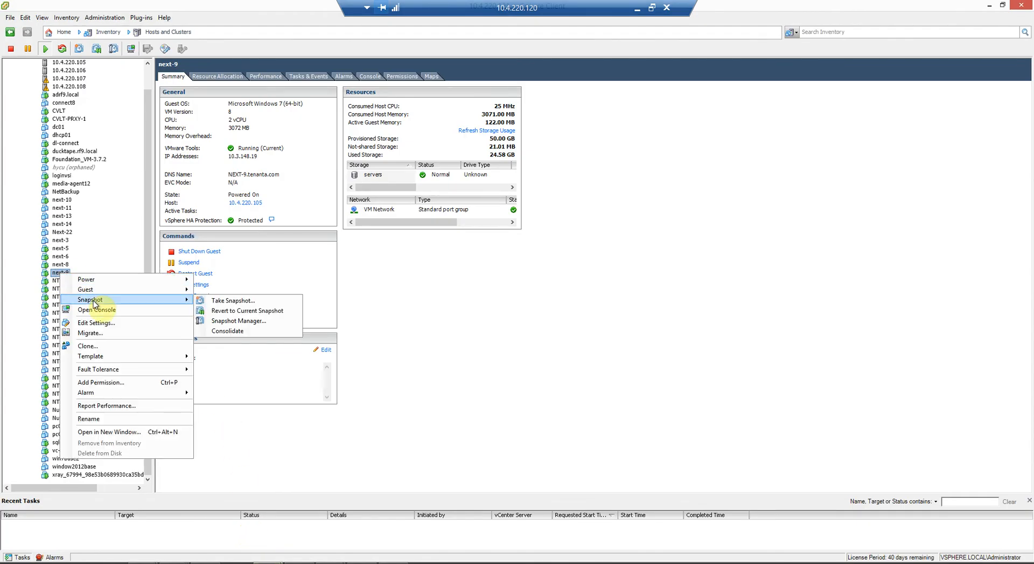
{"action": "mouse_move", "coordinate": [218, 321]}
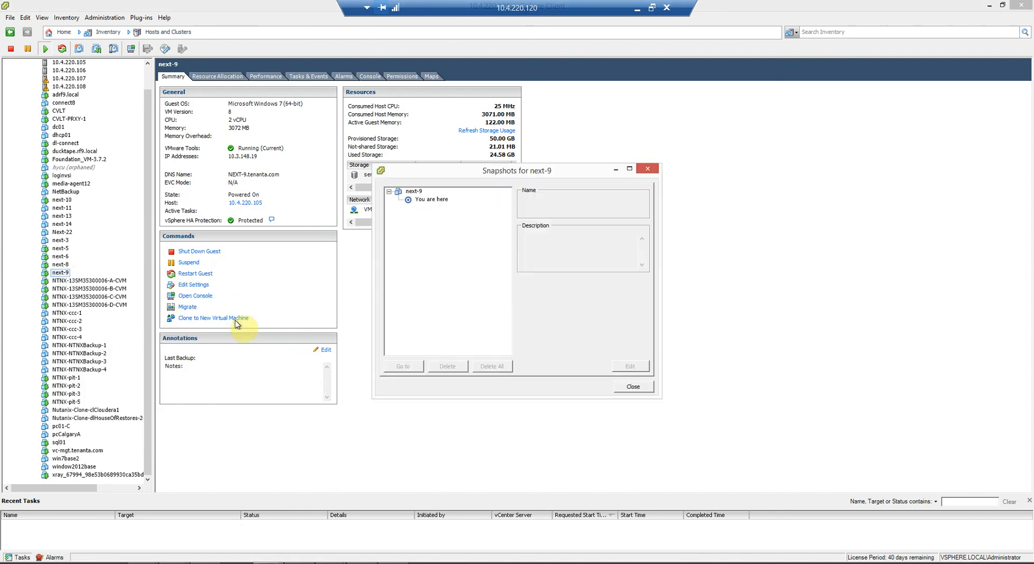
{"action": "left_click", "coordinate": [632, 387]}
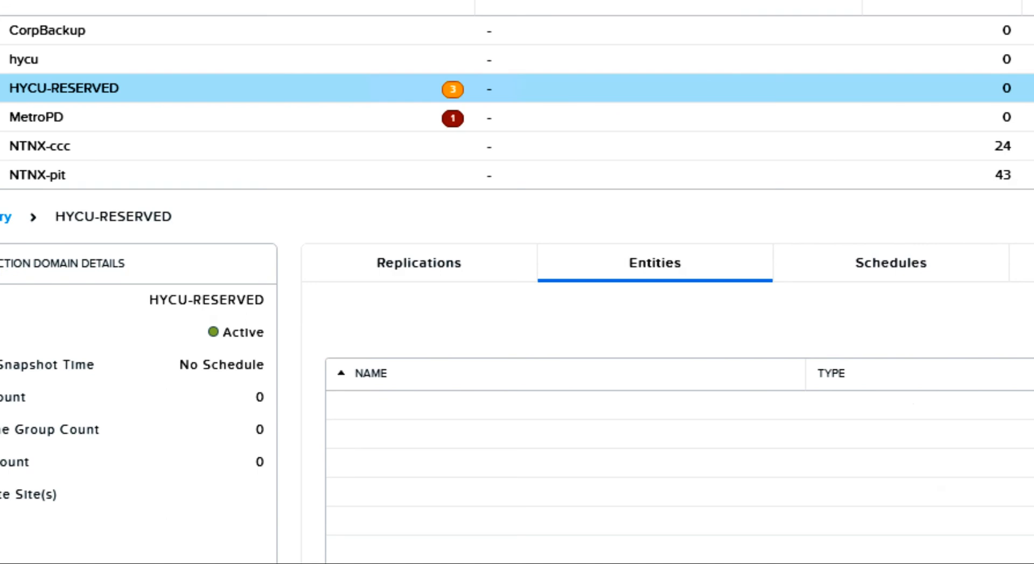
{"action": "mouse_move", "coordinate": [1009, 102]}
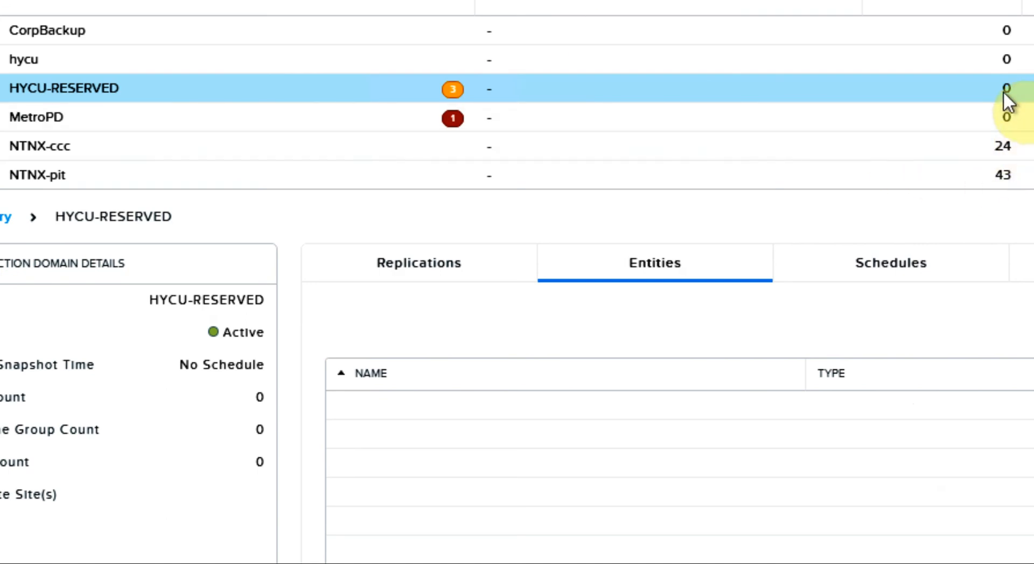